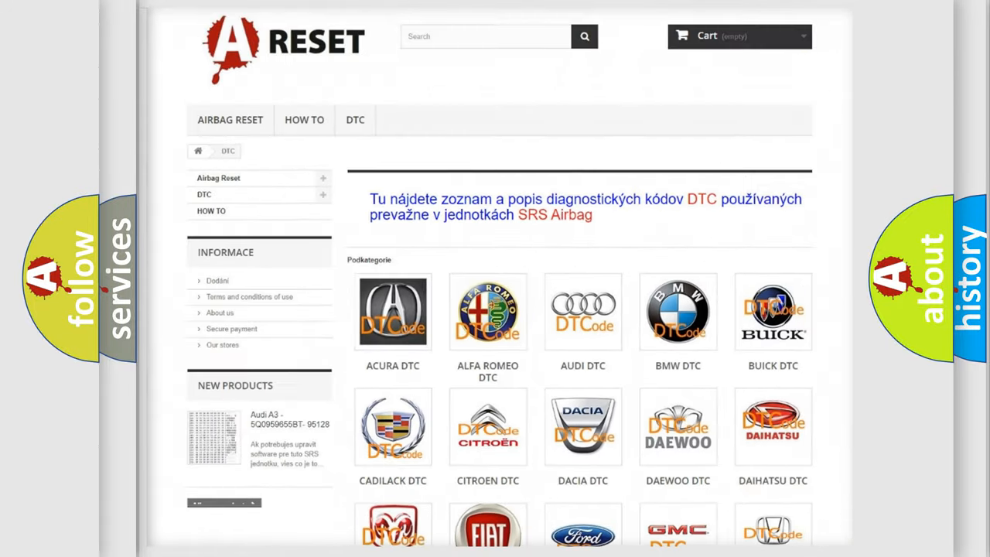
- Open the Ford DTC tile and review its trouble-code list, such as B0001:11 and B0002:13
{"action": "scroll", "scroll_direction": "down", "scroll_amount": 3}
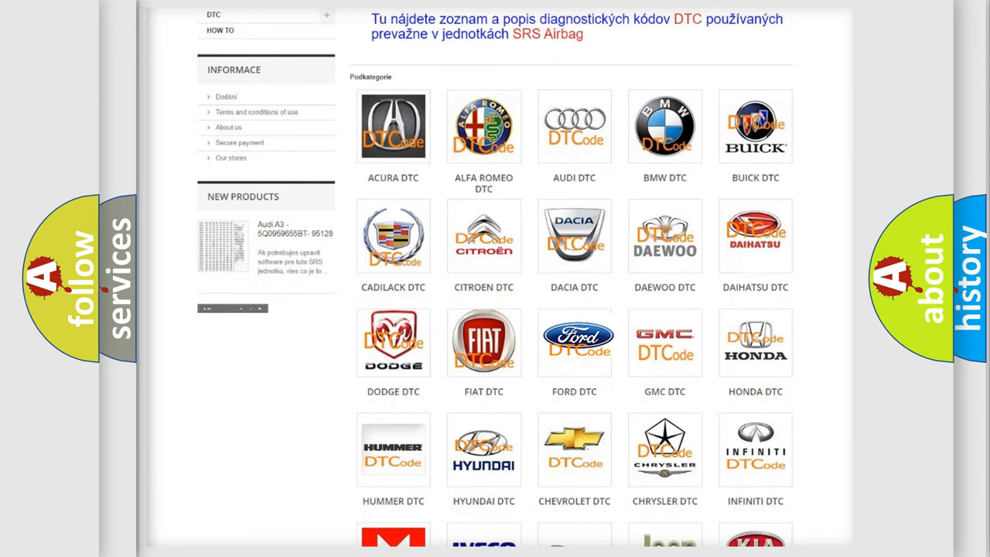
{"action": "left_click", "coordinate": [574, 342]}
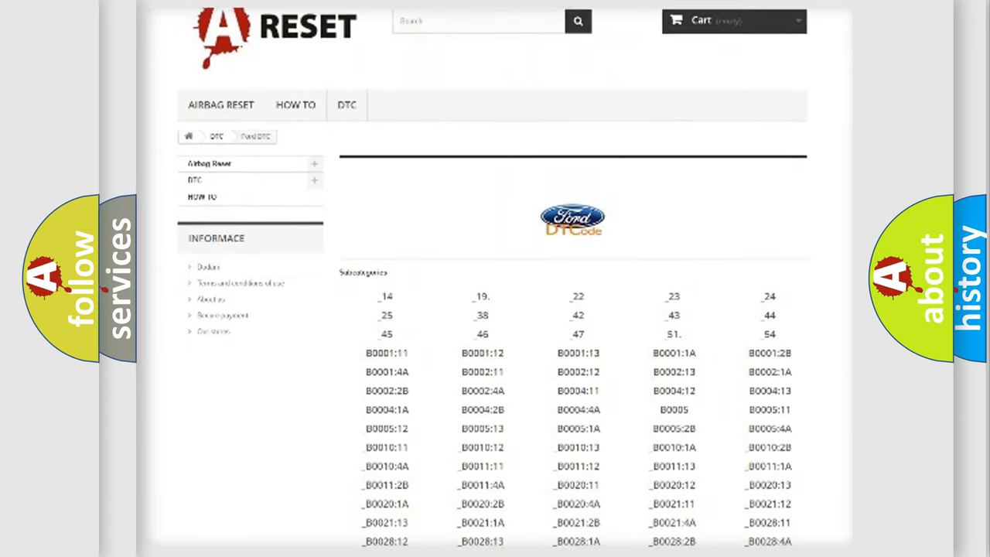
{"action": "scroll", "scroll_direction": "down", "scroll_amount": 3}
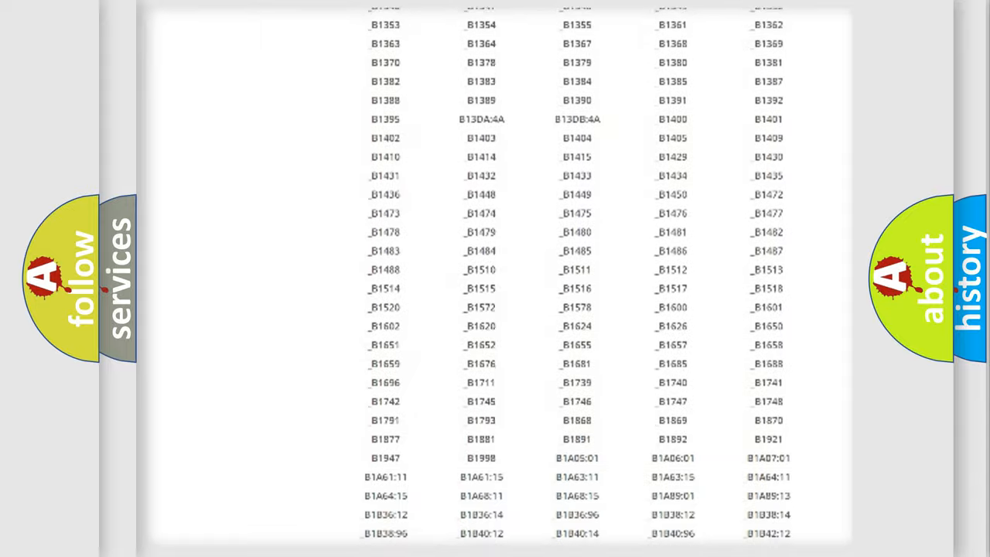
{"action": "scroll", "scroll_direction": "up", "scroll_amount": 3}
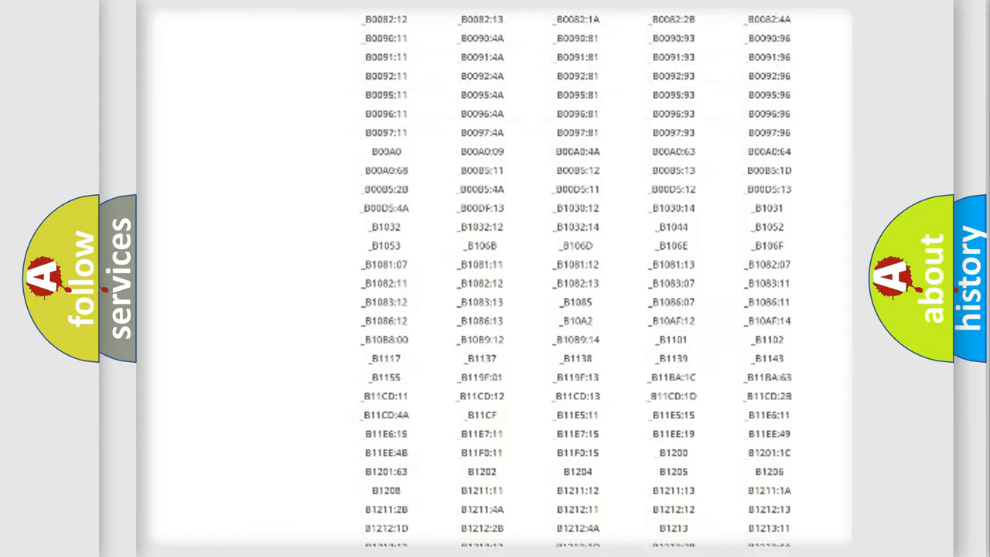
{"action": "scroll", "scroll_direction": "up", "scroll_amount": 3}
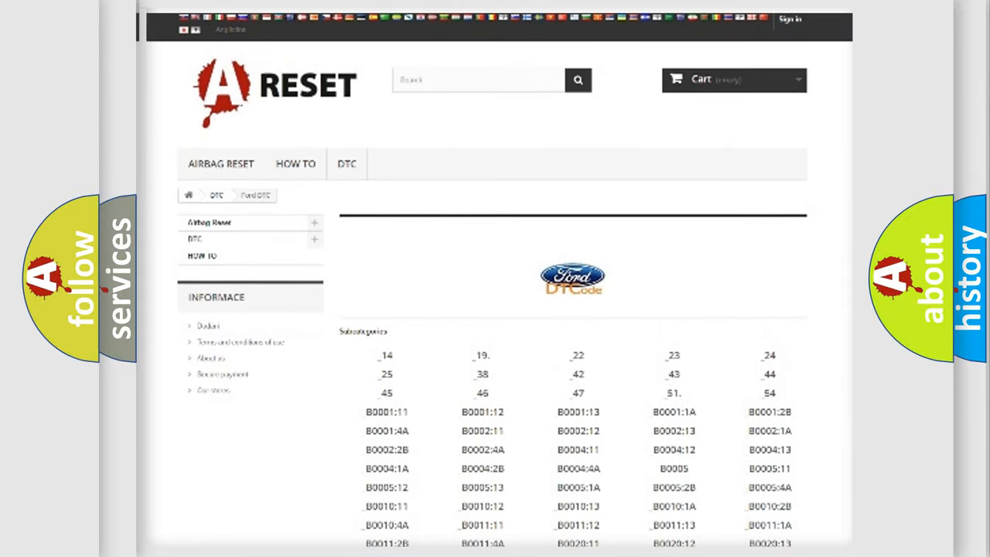